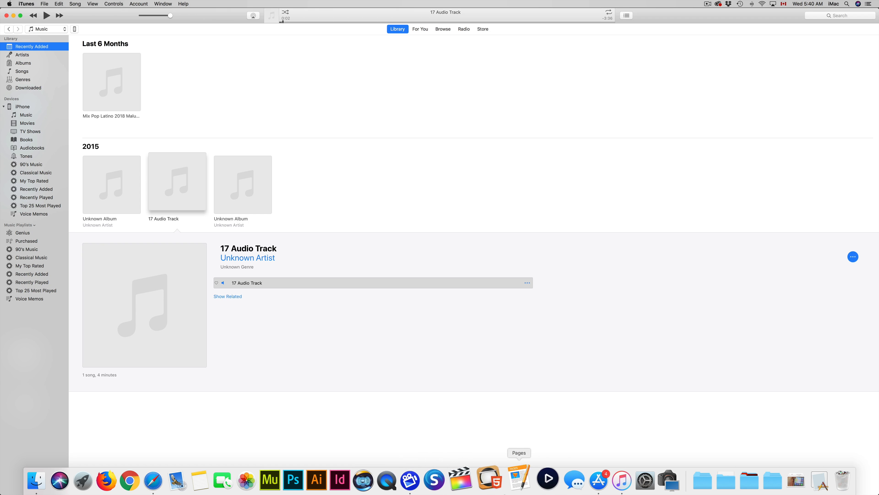
{"action": "mouse_move", "coordinate": [585, 479]}
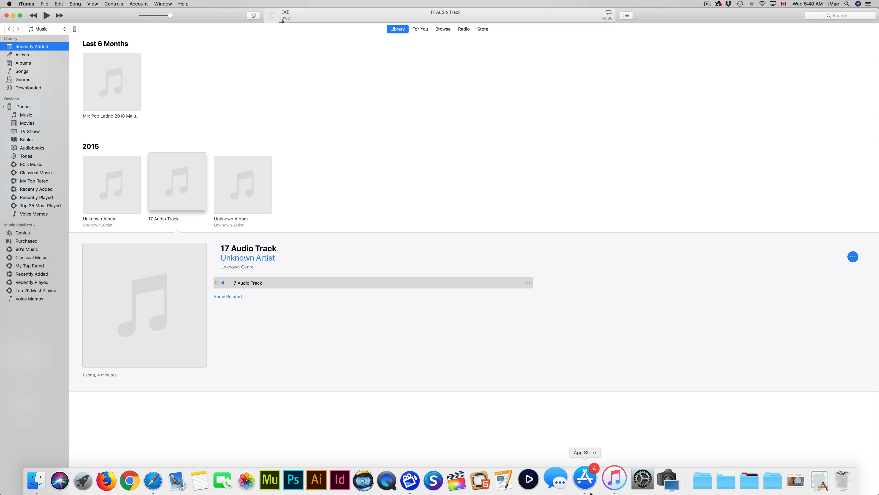
{"action": "mouse_move", "coordinate": [610, 478]}
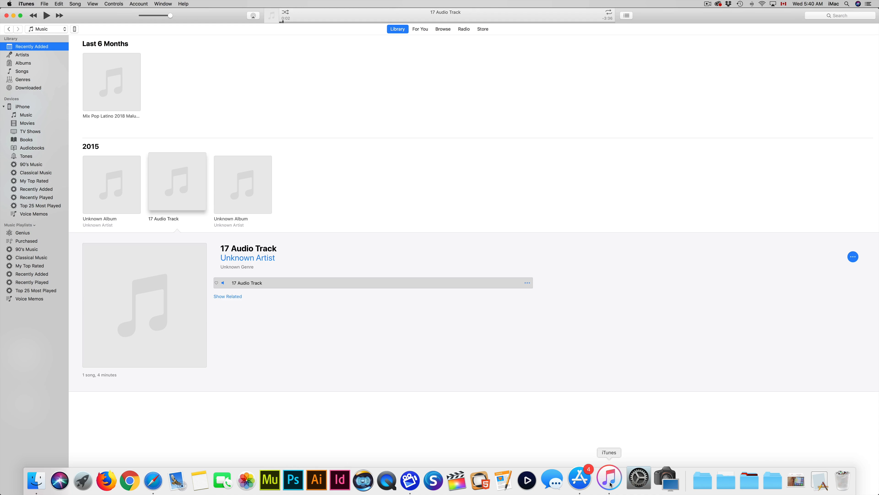
{"action": "mouse_move", "coordinate": [317, 84]}
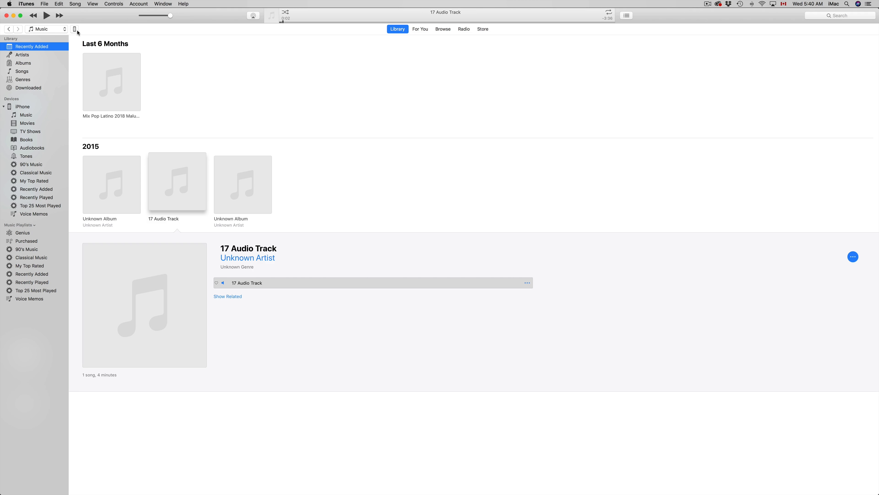
{"action": "mouse_move", "coordinate": [80, 33]}
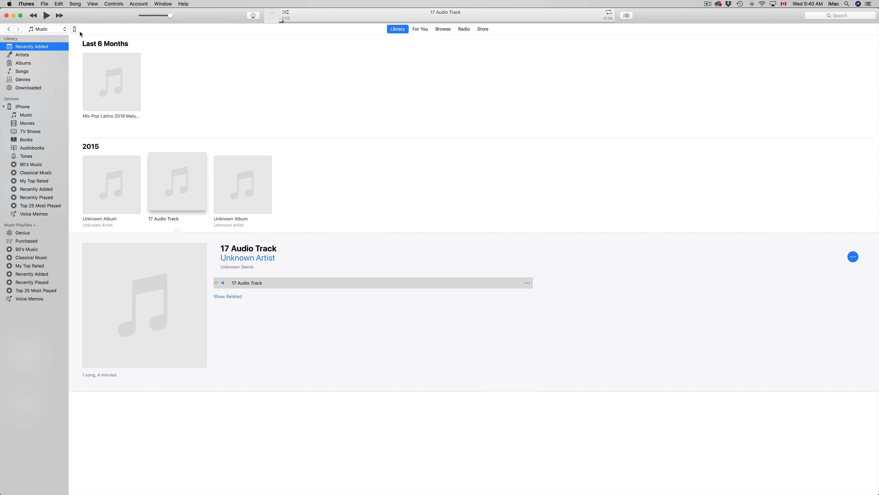
{"action": "mouse_move", "coordinate": [75, 50]}
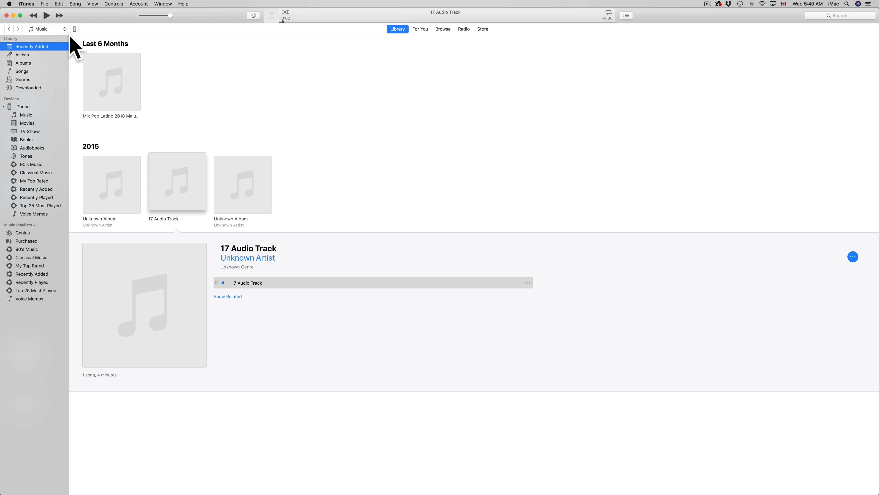
{"action": "mouse_move", "coordinate": [76, 29]}
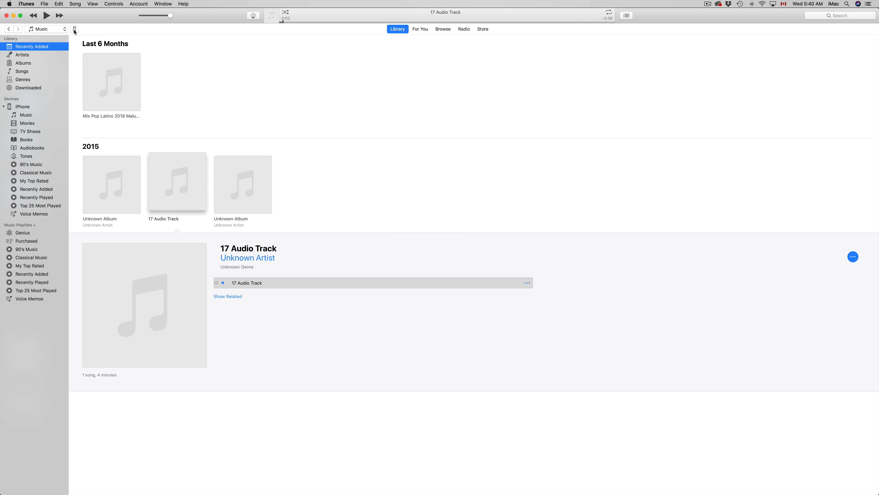
Show the iPhone summary page and choose 'This computer' as the automatic backup destination.
{"action": "left_click", "coordinate": [74, 30]}
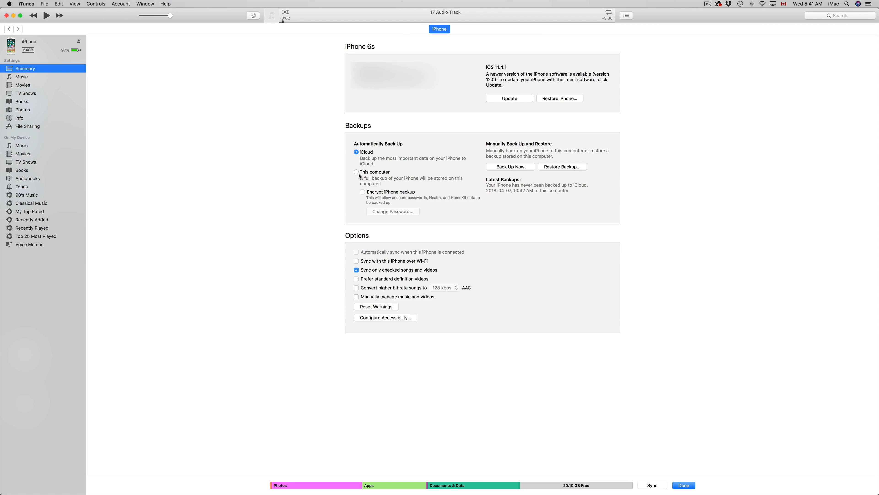
{"action": "left_click", "coordinate": [357, 172]}
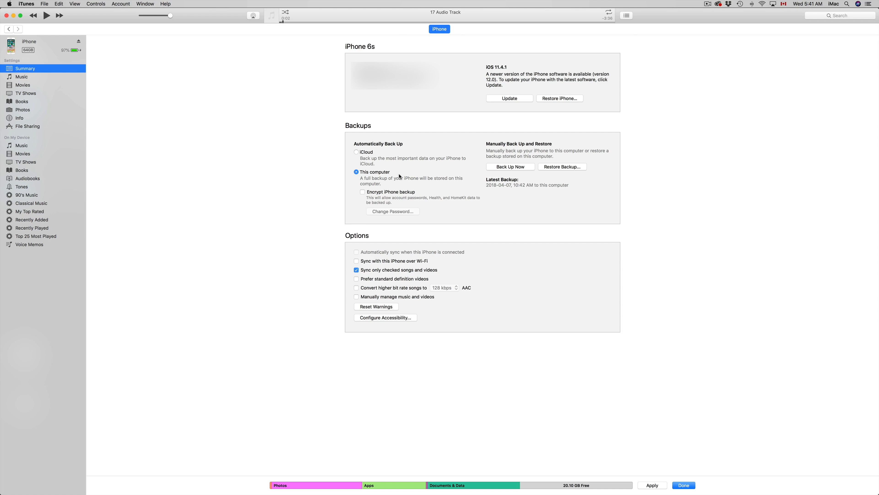
{"action": "mouse_move", "coordinate": [509, 170]}
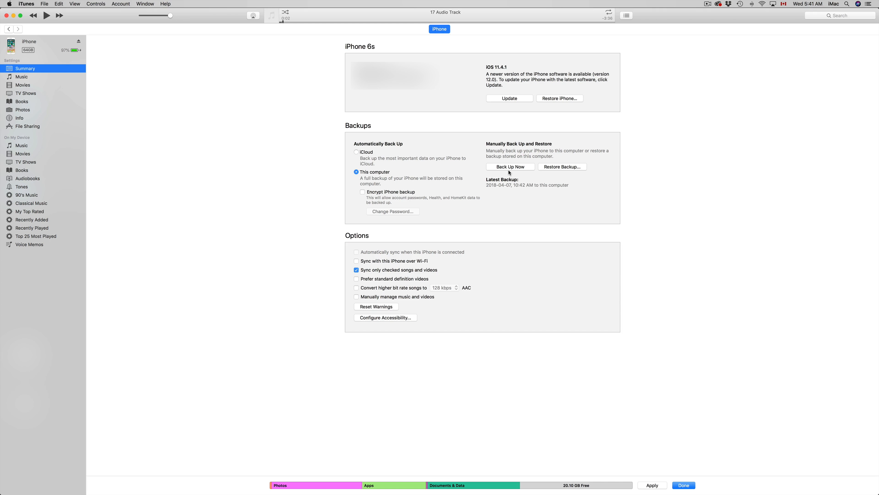
{"action": "mouse_move", "coordinate": [509, 172]}
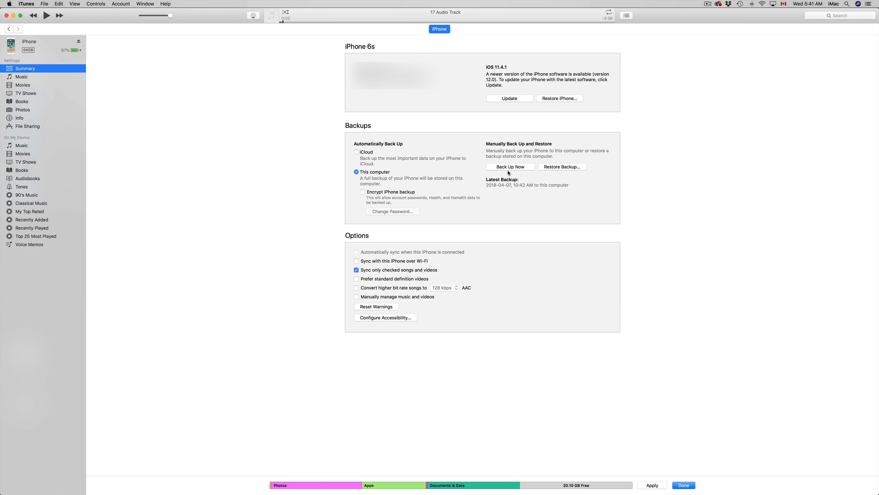
{"action": "mouse_move", "coordinate": [505, 173]}
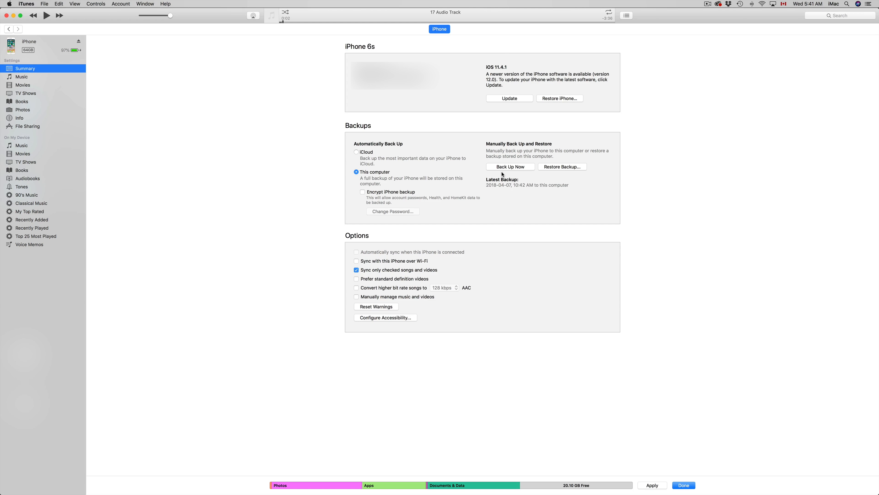
{"action": "mouse_move", "coordinate": [502, 174]}
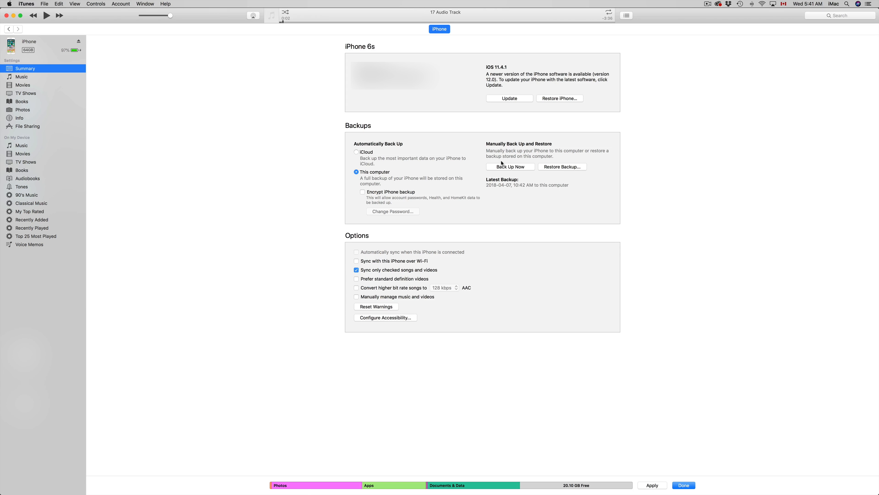
Run 'Back Up Now' so the Backing up iPhone progress bar appears.
{"action": "left_click", "coordinate": [509, 167]}
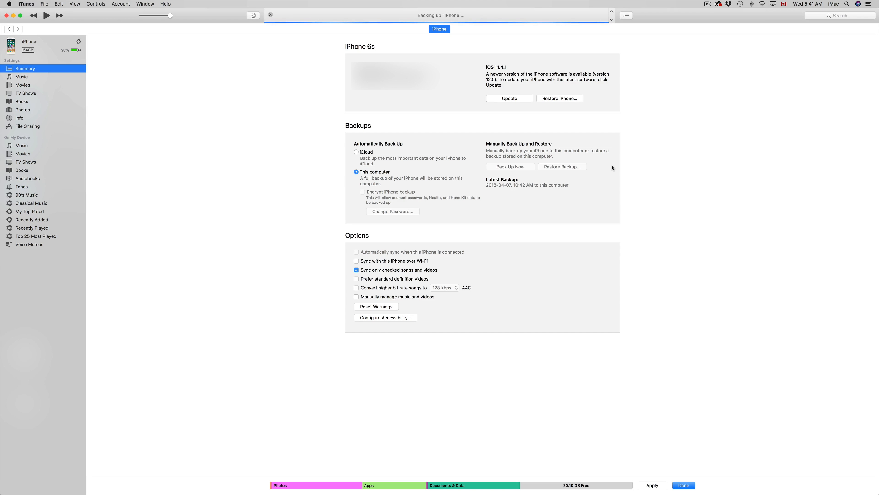